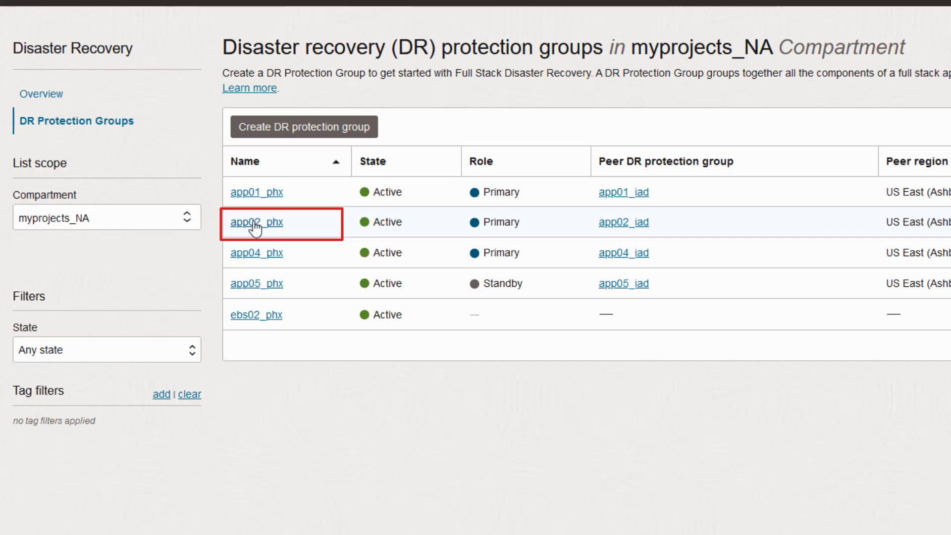
# Go to the Members page of protection group app02_phx and begin adding a member.
pyautogui.click(257, 223)
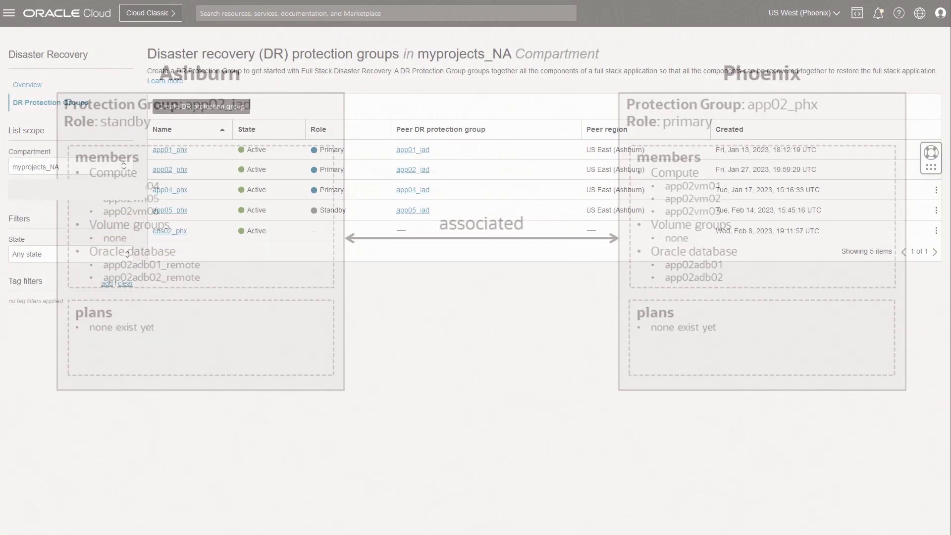
pyautogui.click(171, 169)
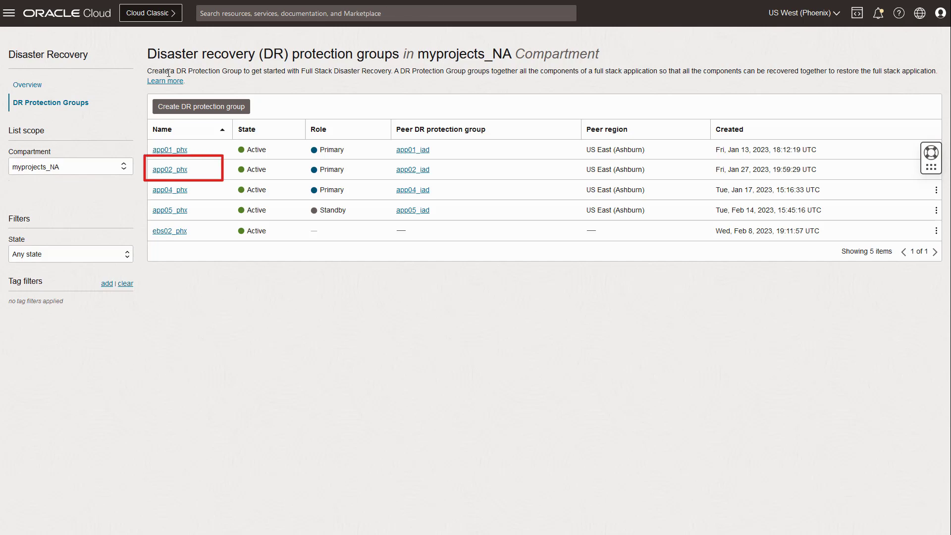
pyautogui.click(169, 169)
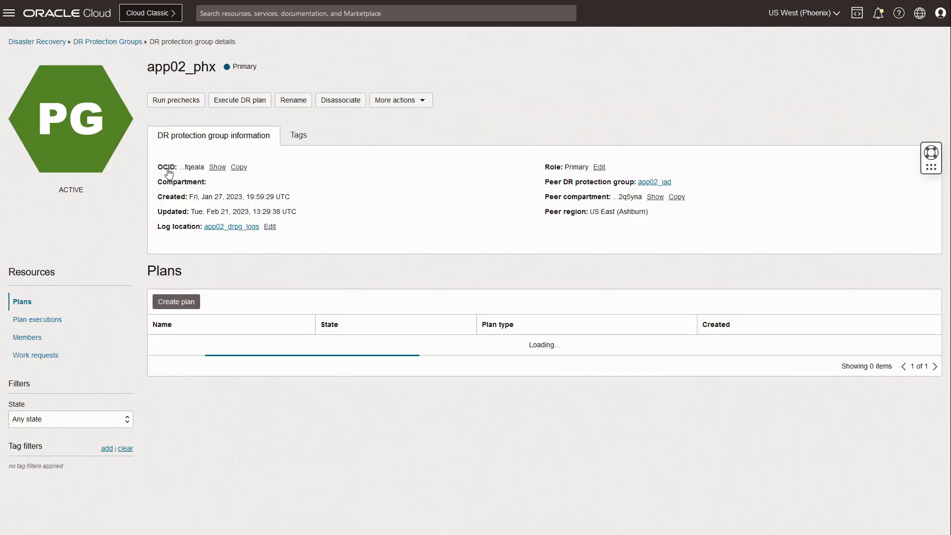
pyautogui.click(27, 337)
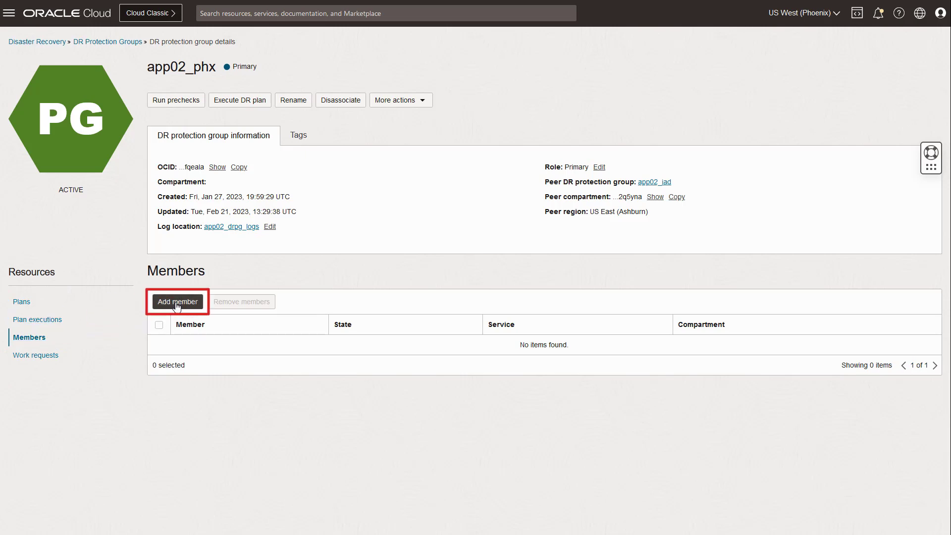
pyautogui.click(177, 301)
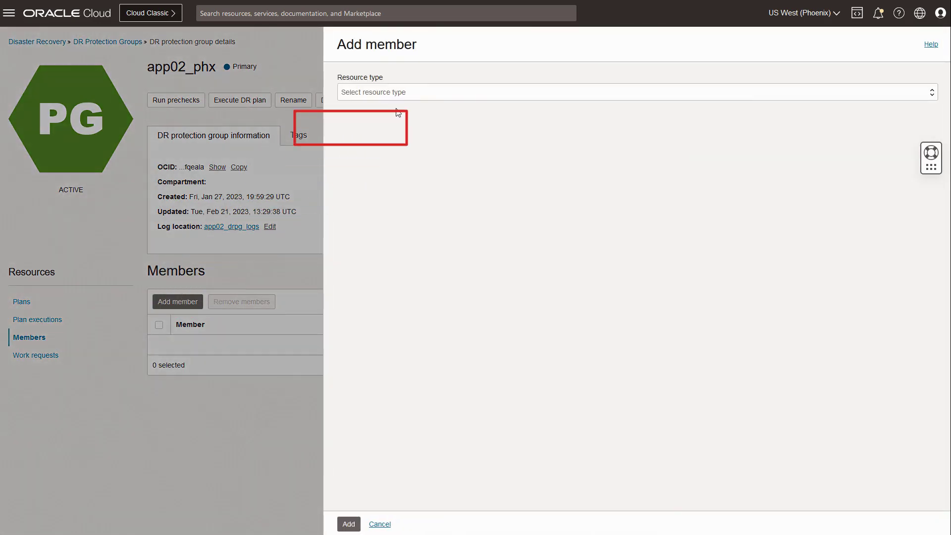
# Add compute instance app02vm01 as a member that does not move on switchover or failover.
pyautogui.click(631, 91)
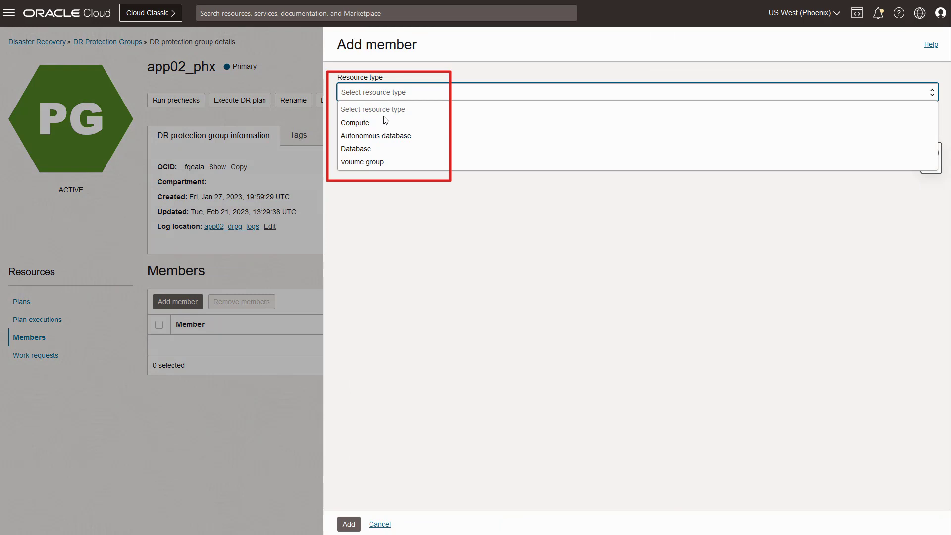
pyautogui.click(354, 123)
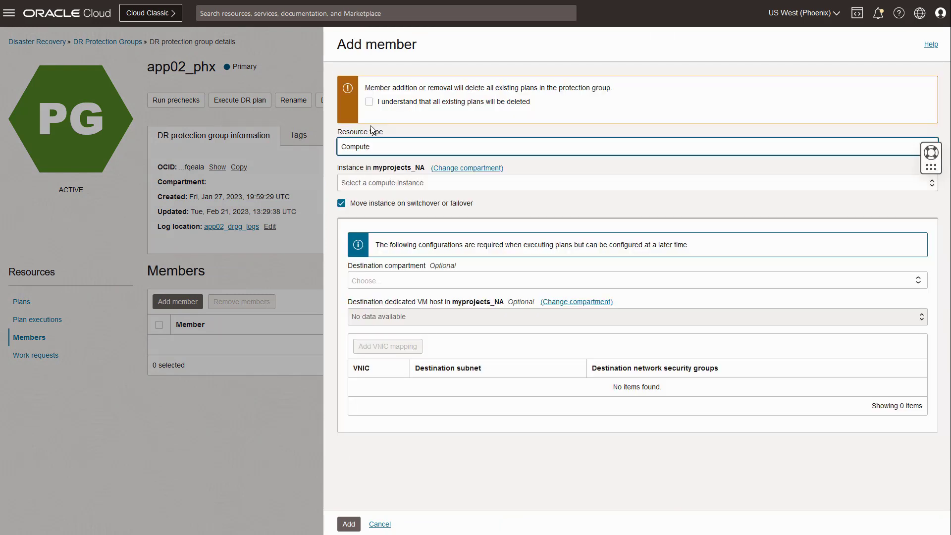
pyautogui.click(368, 101)
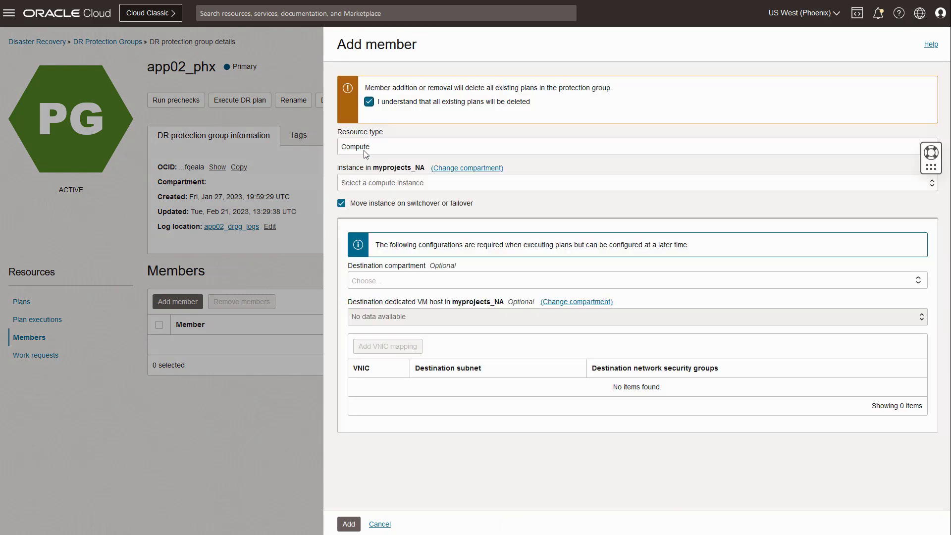
pyautogui.click(635, 183)
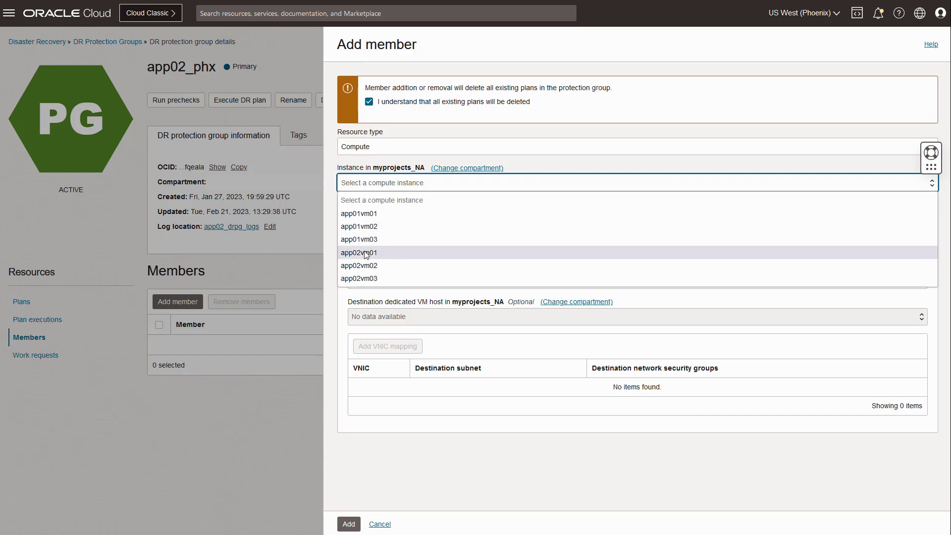
pyautogui.click(359, 252)
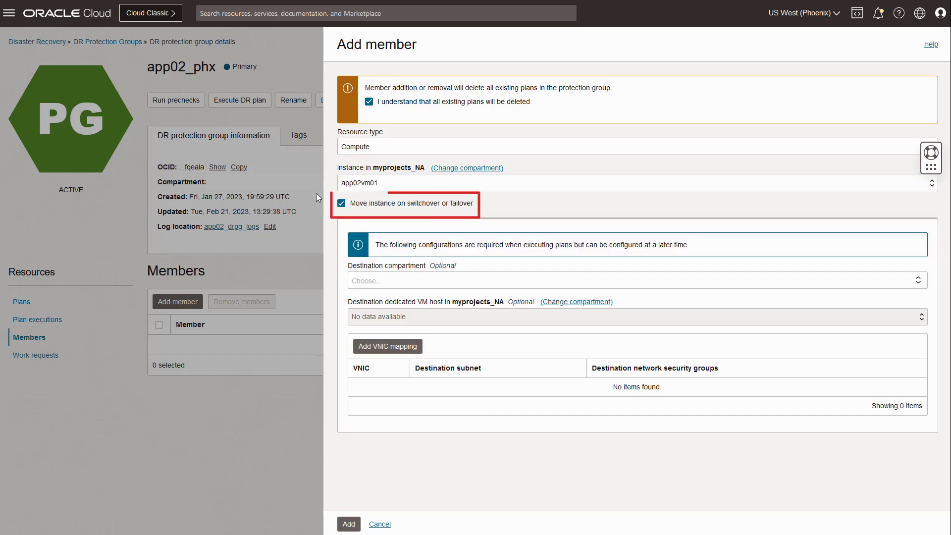
pyautogui.click(341, 203)
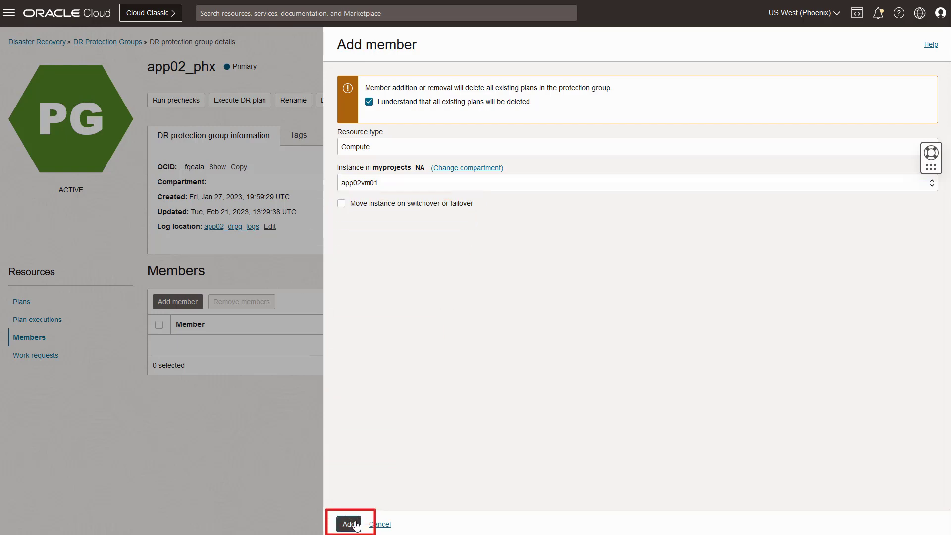
pyautogui.click(350, 524)
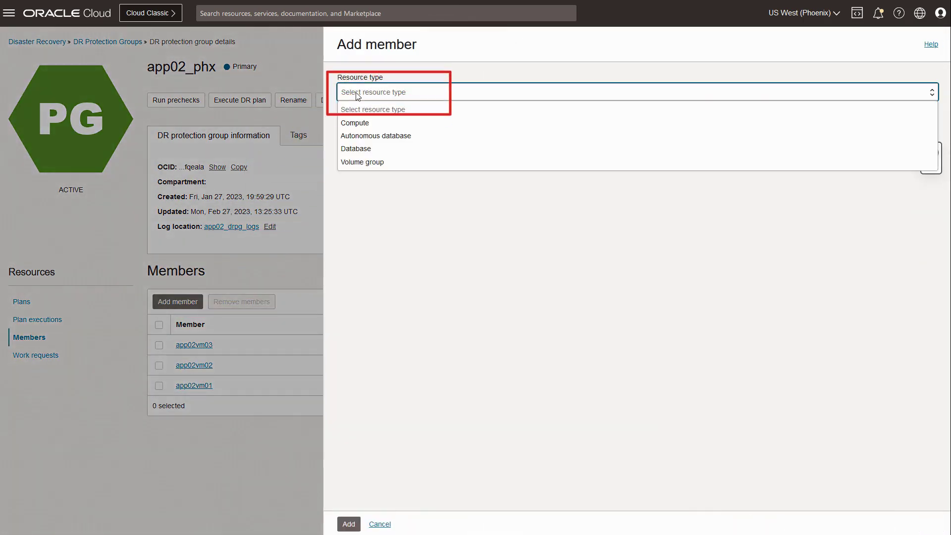
# Add autonomous database app02adb01 to app02_phx, acknowledging that existing plans are deleted.
pyautogui.click(375, 135)
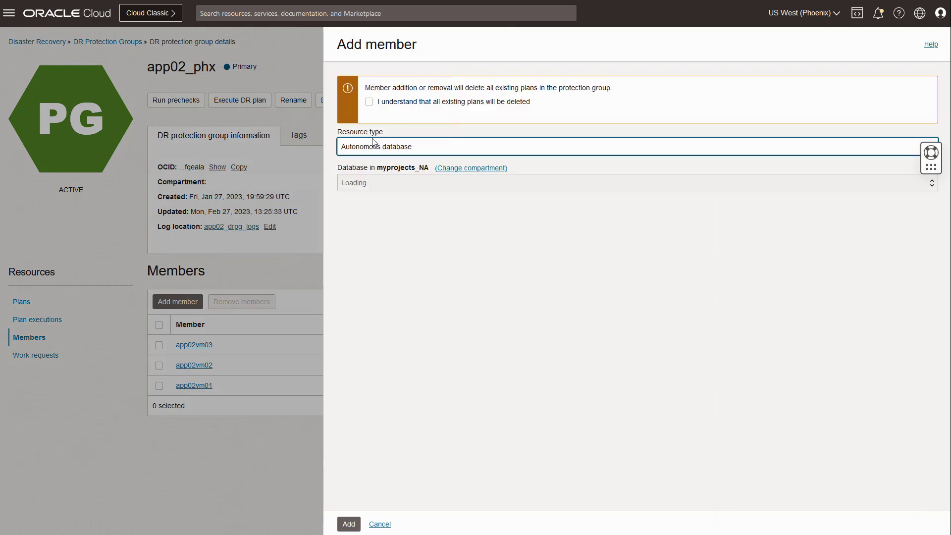
pyautogui.click(370, 101)
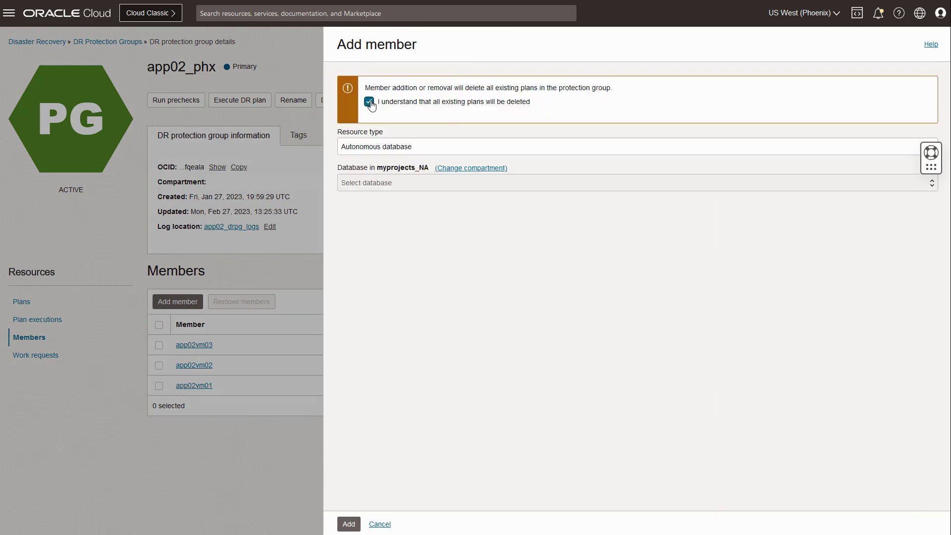
pyautogui.click(631, 182)
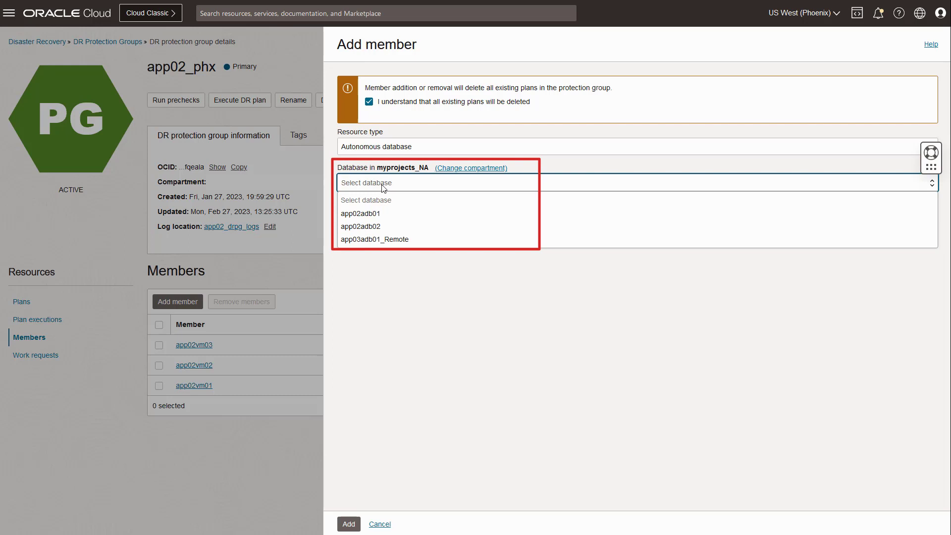
pyautogui.moveTo(360, 213)
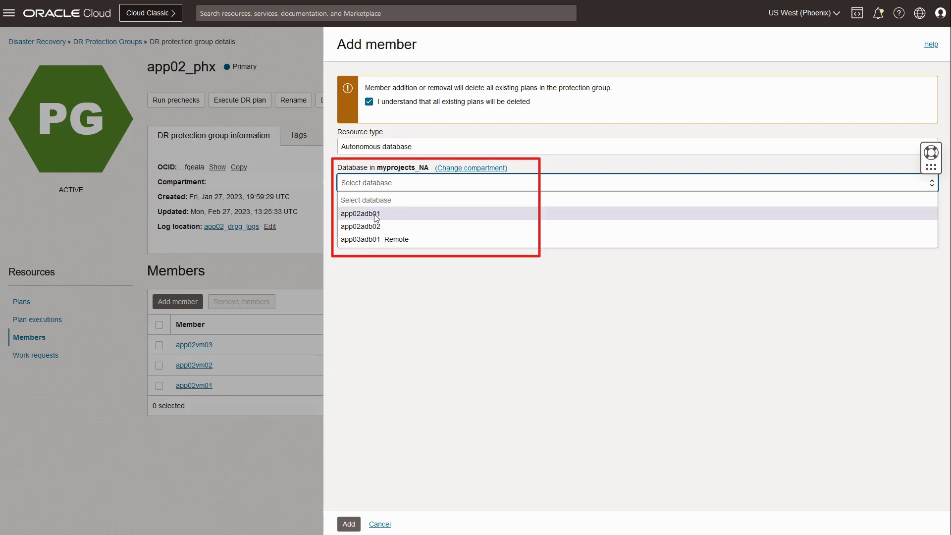
pyautogui.click(359, 213)
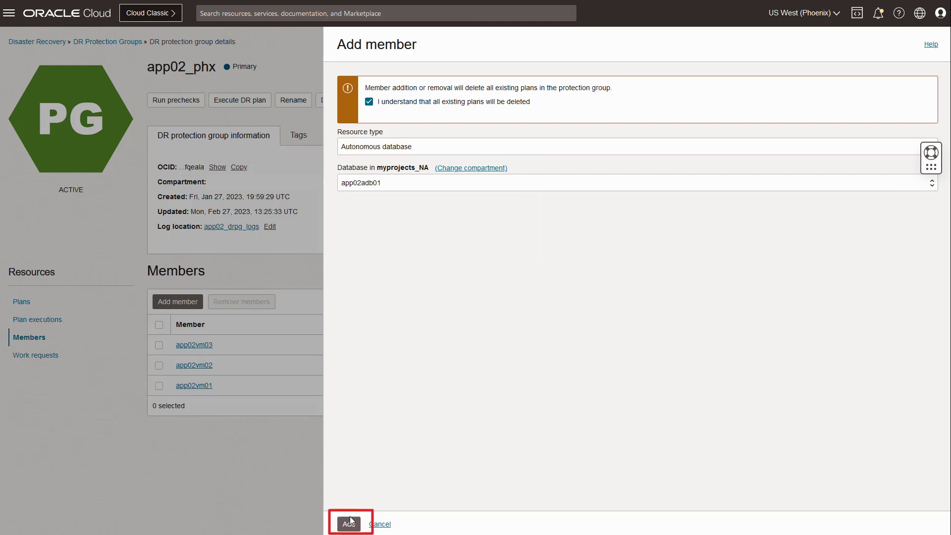
pyautogui.click(347, 524)
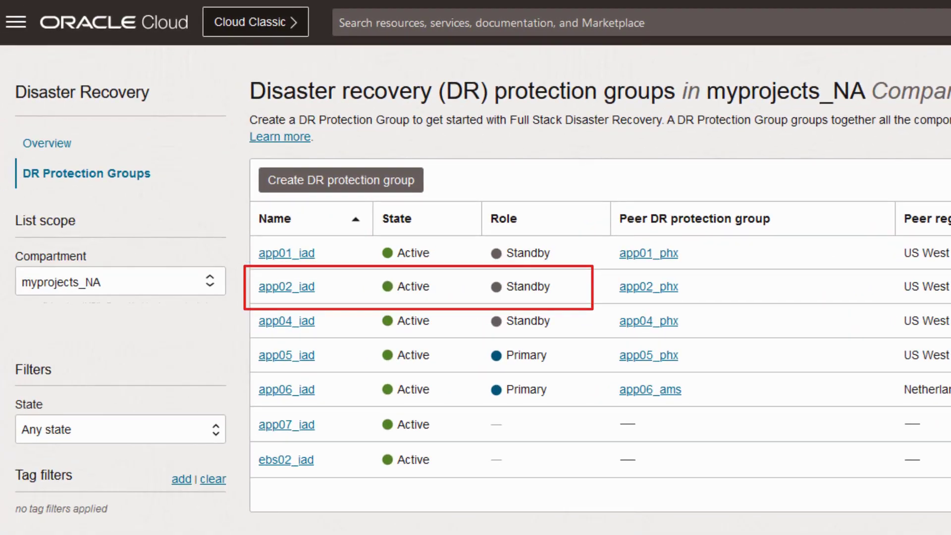
pyautogui.moveTo(276, 258)
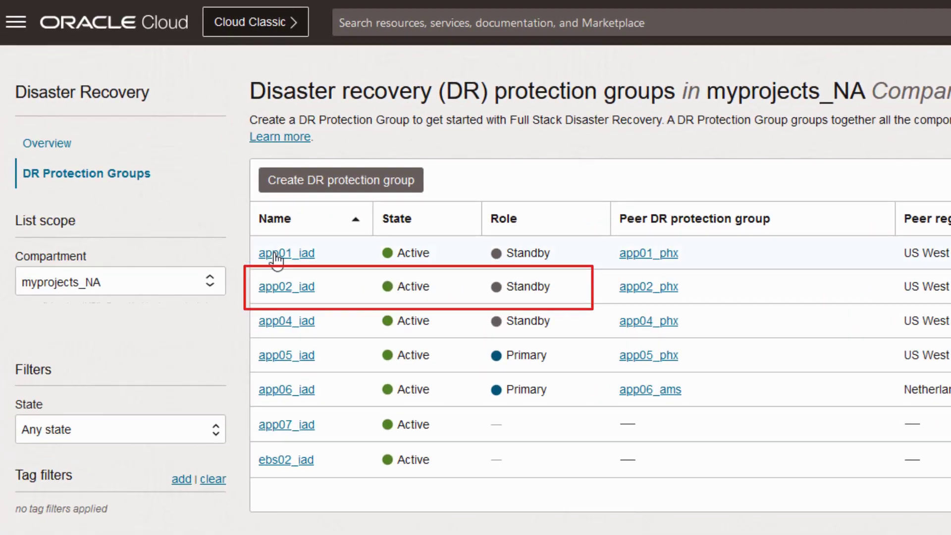
# Add the remote ADBs and instances app02vm04, app02vm05, app02vm06 to standby group app02_iad.
pyautogui.click(285, 287)
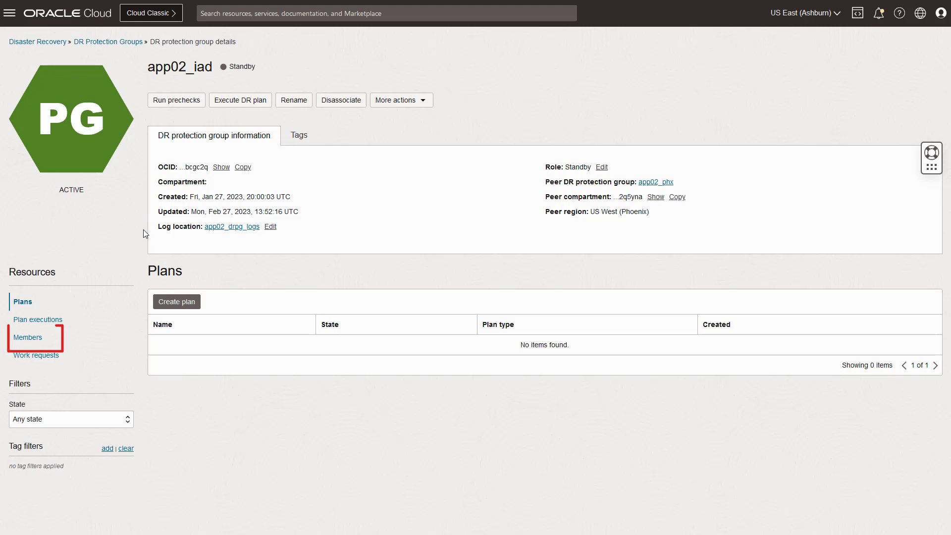
pyautogui.click(27, 337)
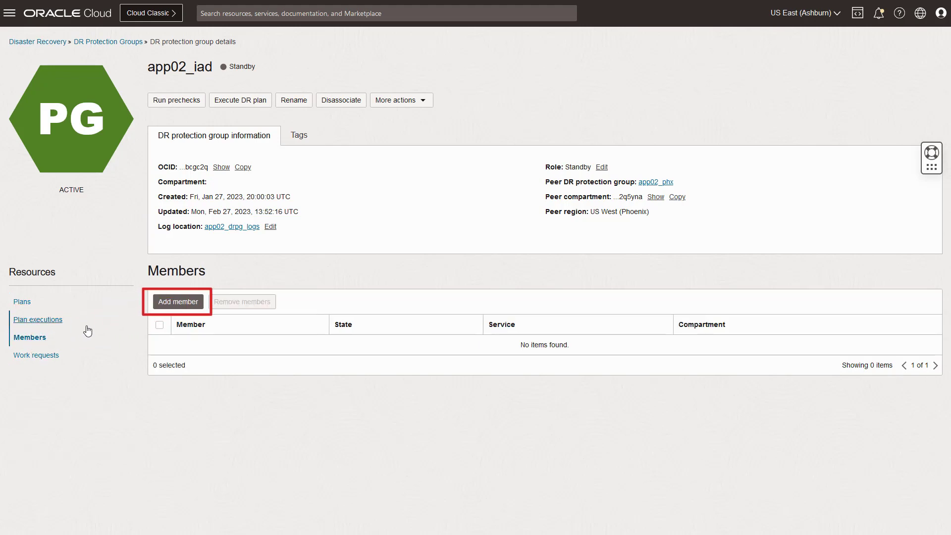
pyautogui.click(177, 301)
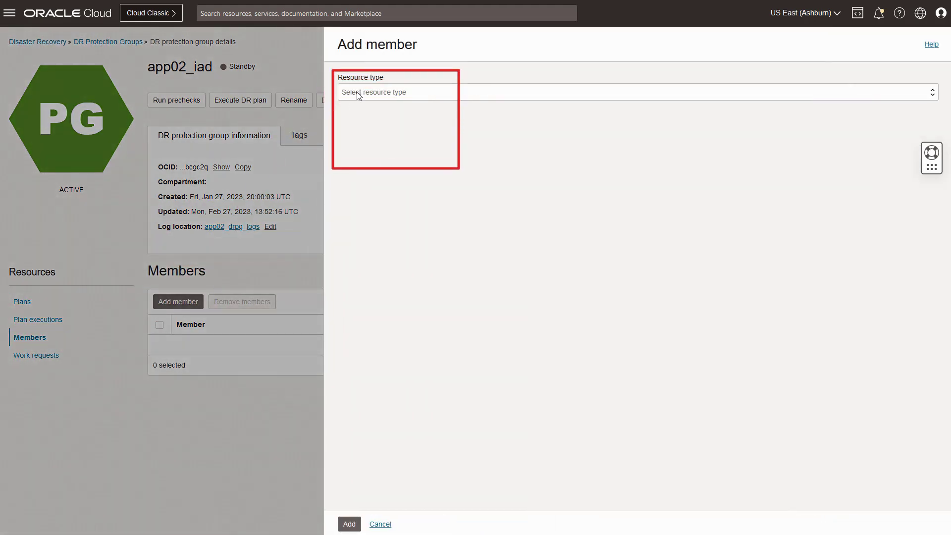
pyautogui.click(380, 524)
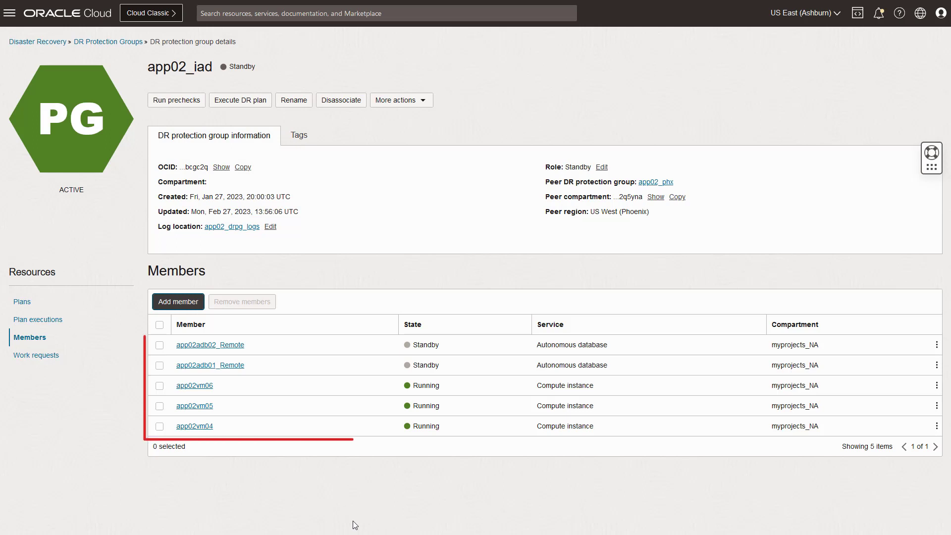